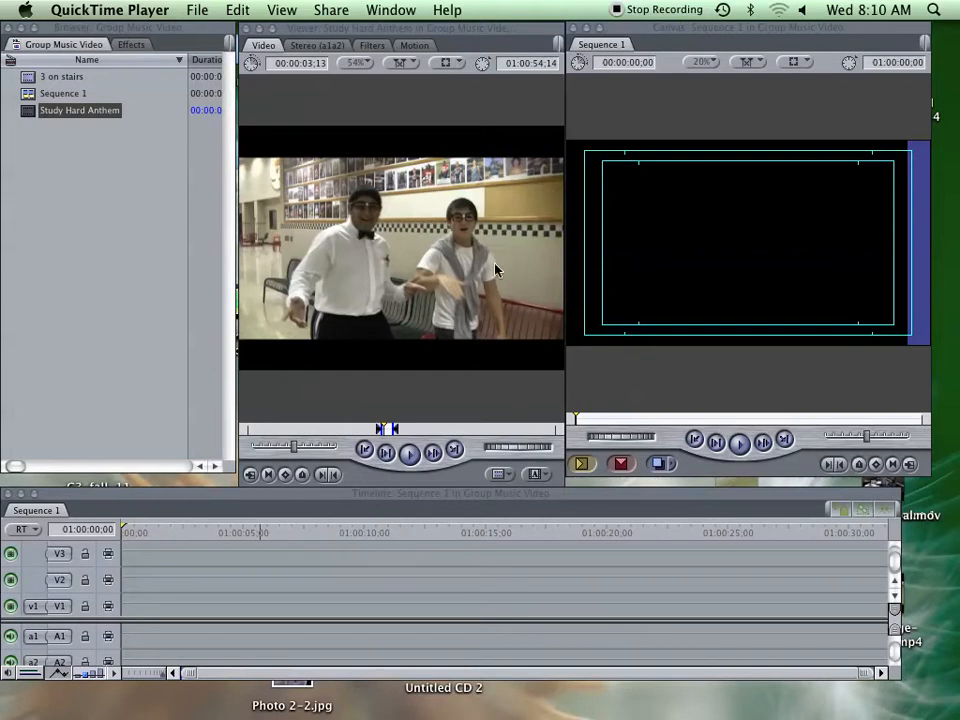
{"action": "mouse_move", "coordinate": [468, 256]}
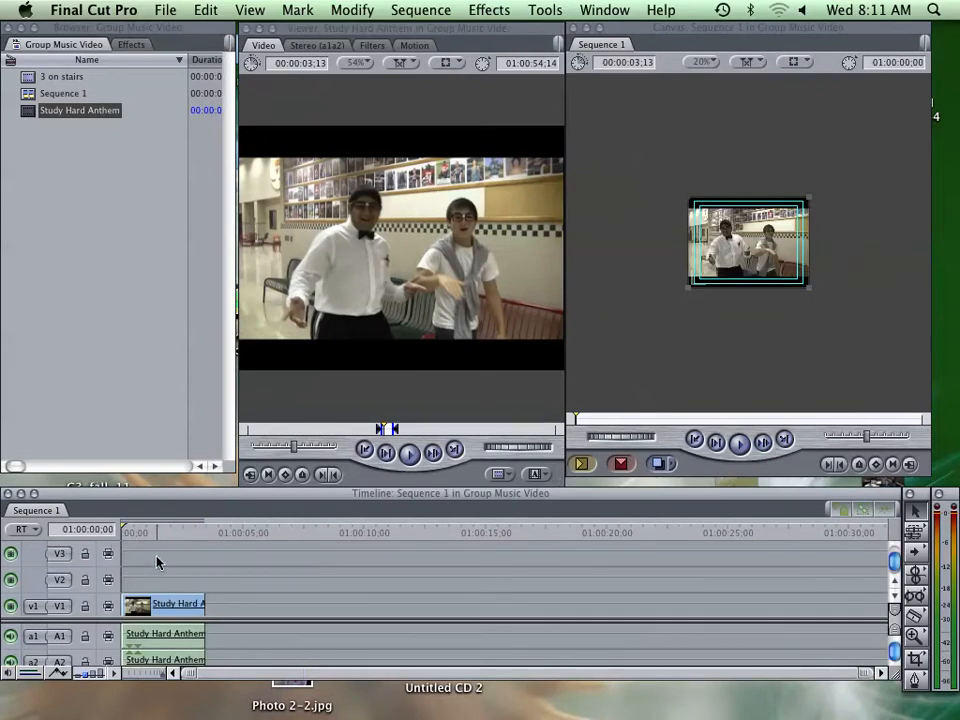
- Select the Study Hard Anthem clip in the timeline for copying
{"action": "left_click", "coordinate": [160, 604]}
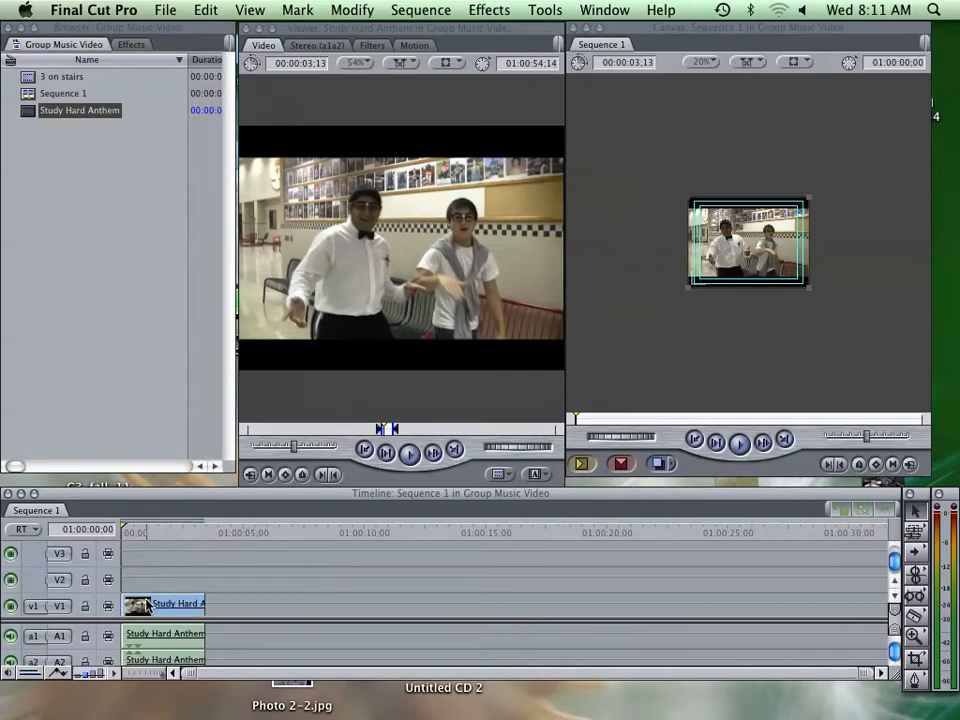
{"action": "mouse_move", "coordinate": [146, 588]}
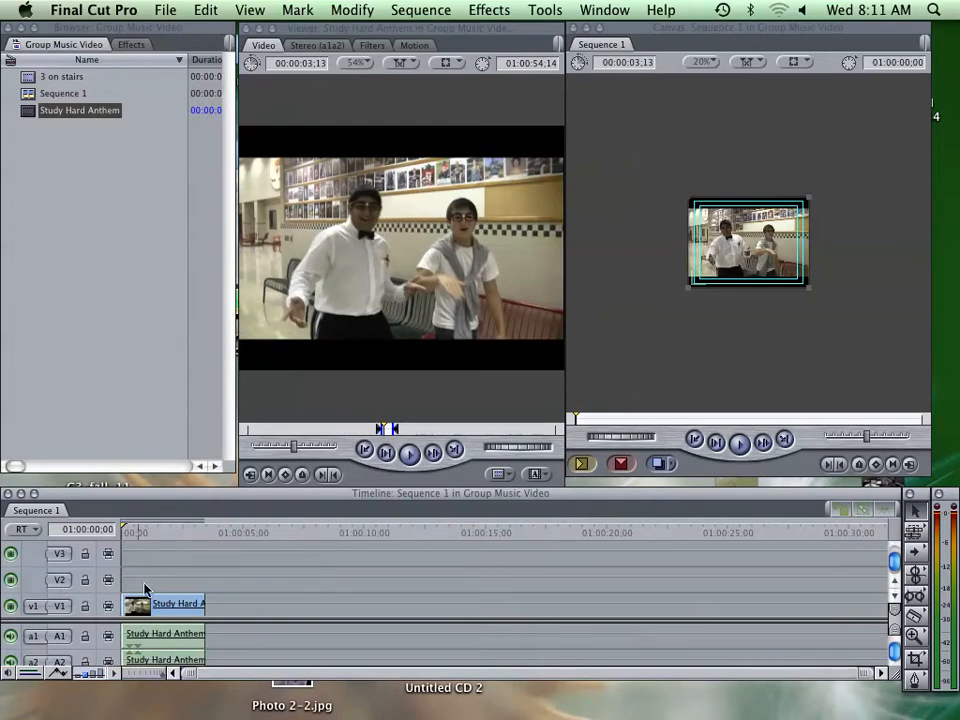
{"action": "mouse_move", "coordinate": [62, 604]}
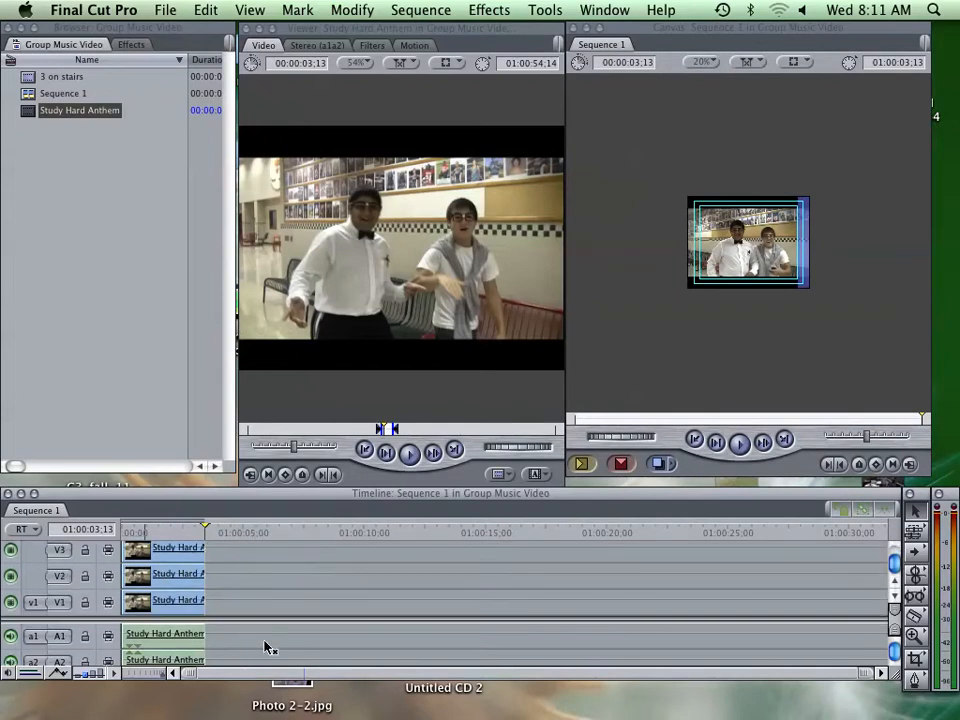
{"action": "mouse_move", "coordinate": [292, 612]}
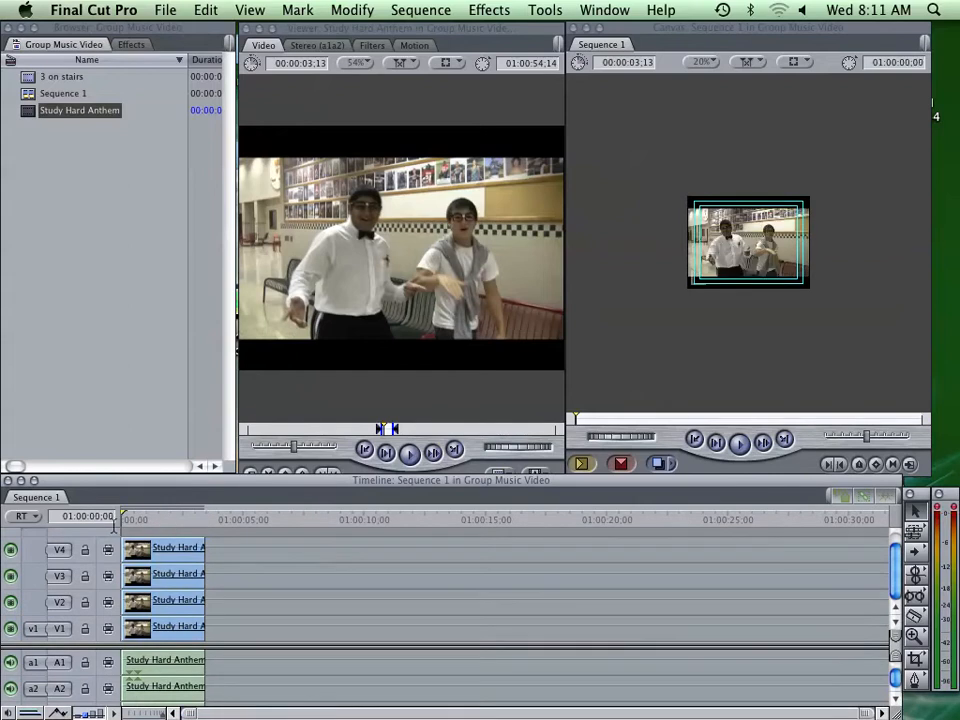
- Set the canvas zoom to Fit All and switch its display toward Image+Wireframe
{"action": "left_click", "coordinate": [702, 62]}
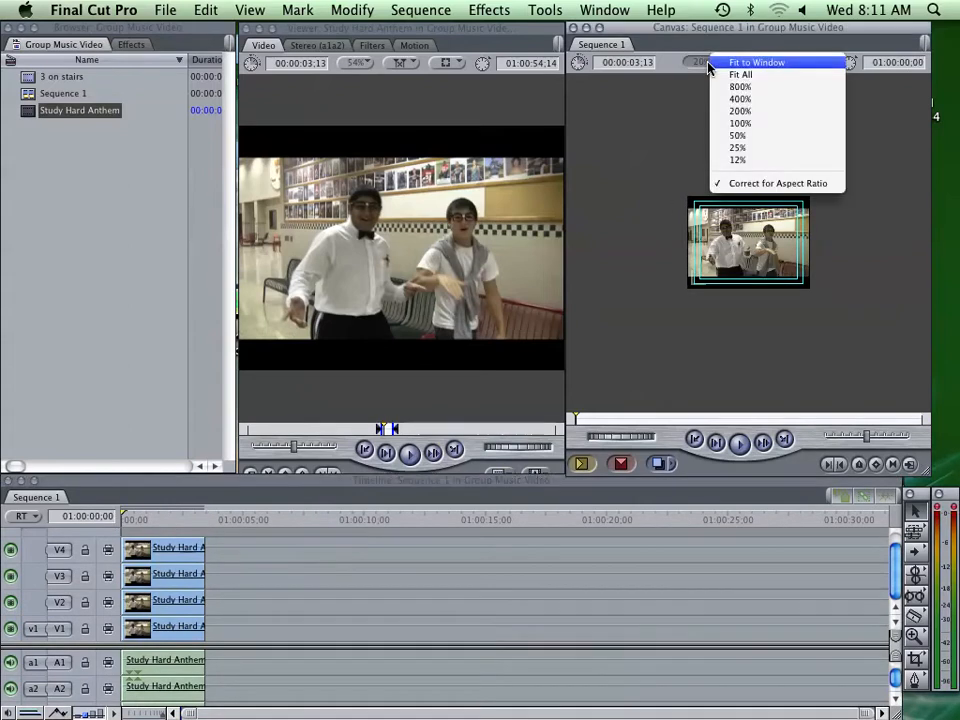
{"action": "mouse_move", "coordinate": [736, 74]}
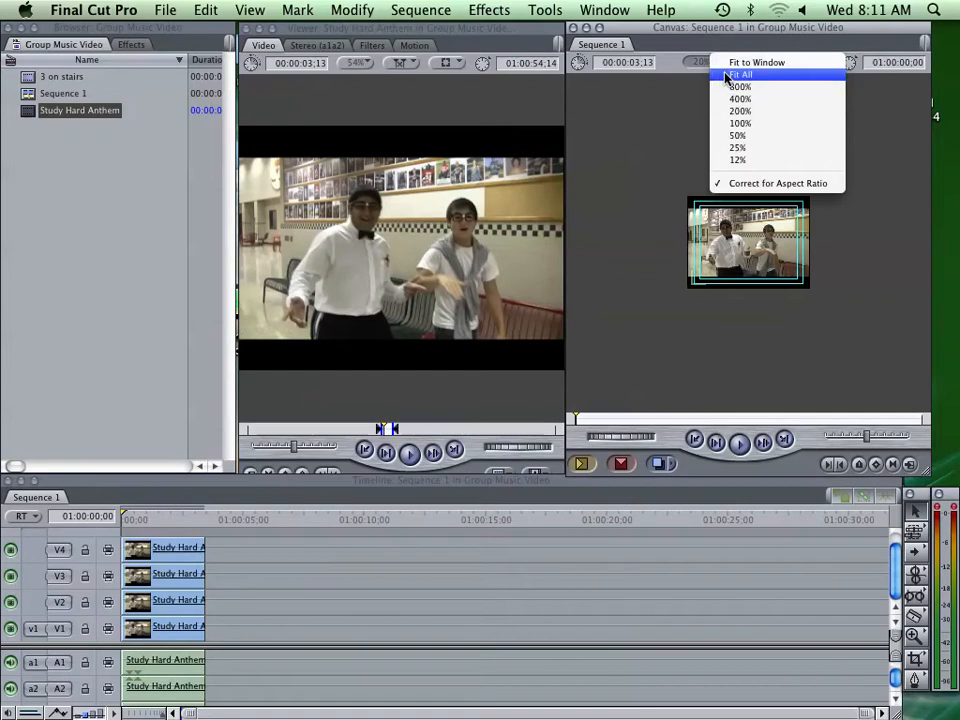
{"action": "left_click", "coordinate": [748, 60]}
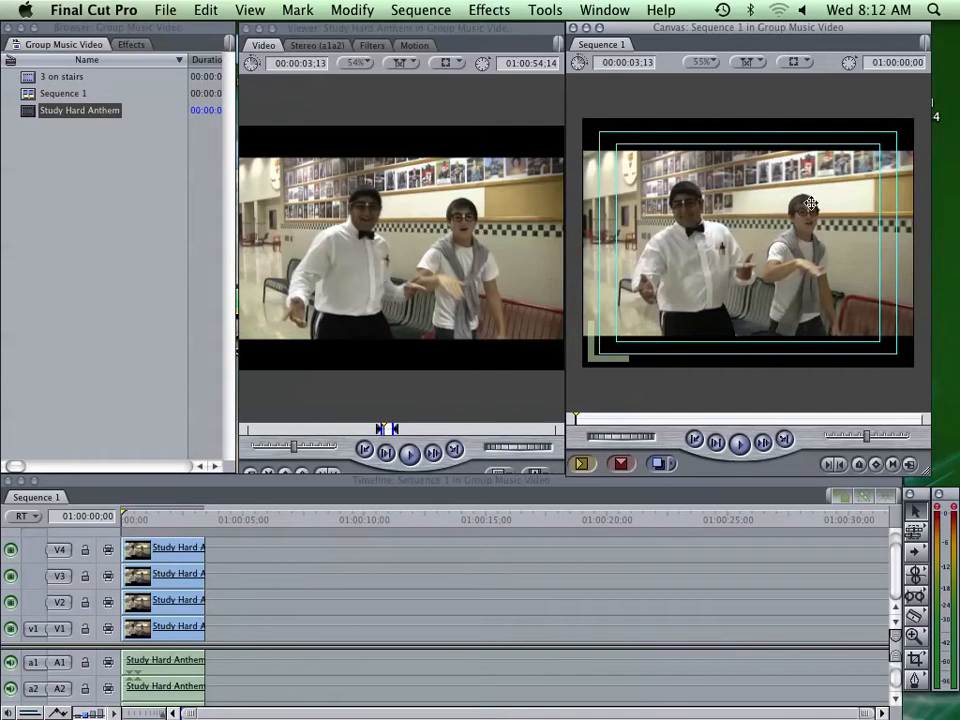
{"action": "left_click", "coordinate": [788, 66]}
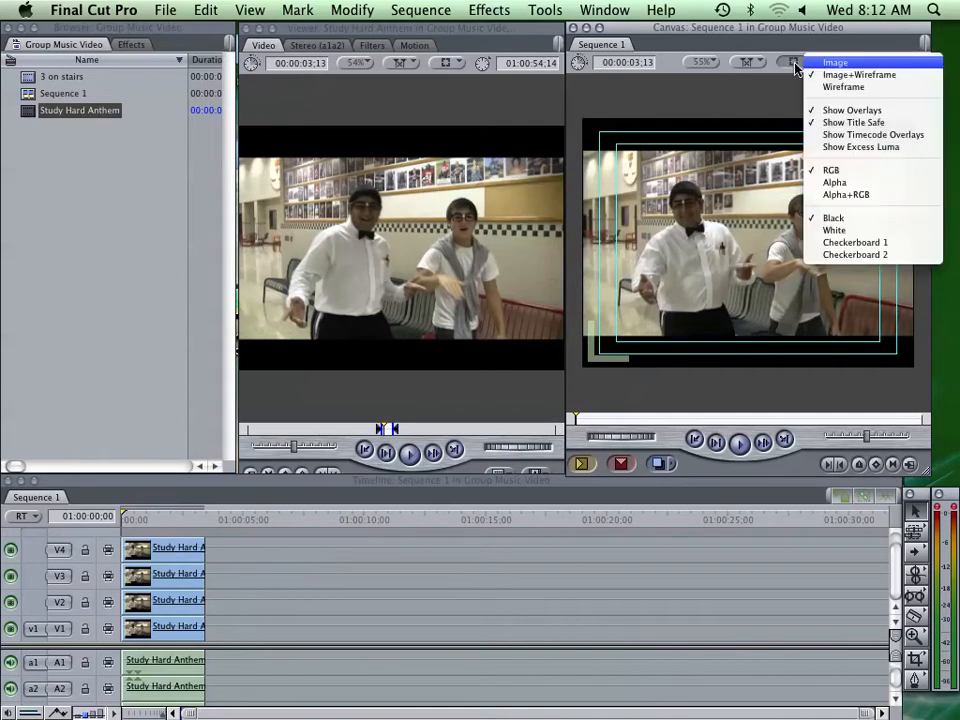
{"action": "mouse_move", "coordinate": [860, 74]}
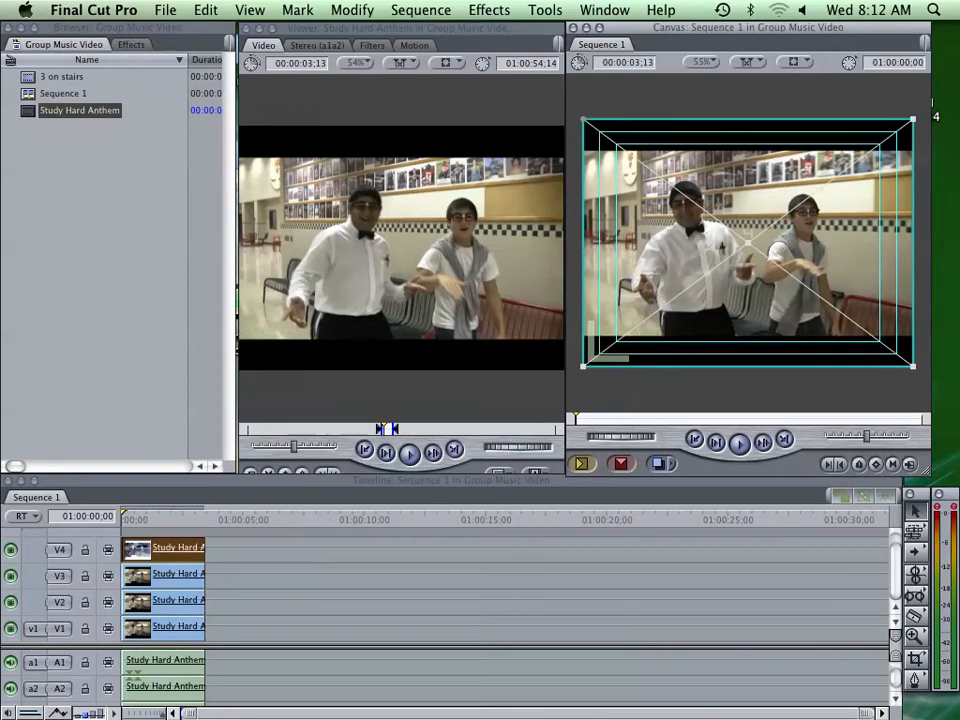
- Shrink the top copy by its corner handle and move it toward a grid corner
{"action": "left_click_drag", "start_coordinate": [908, 118], "coordinate": [830, 190]}
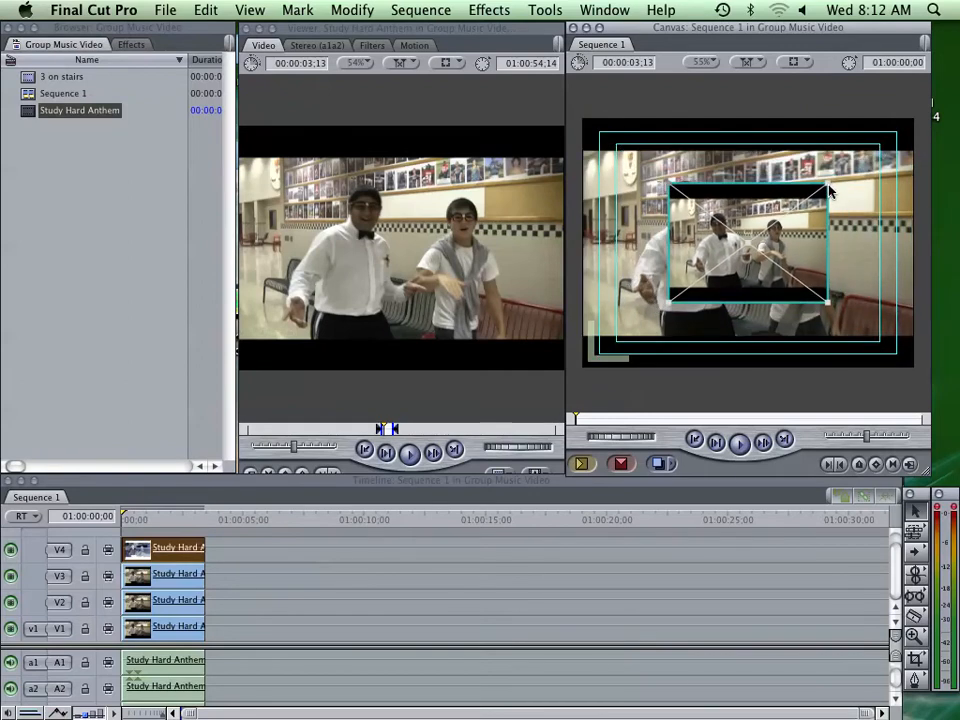
{"action": "left_click_drag", "start_coordinate": [830, 190], "coordinate": [710, 172]}
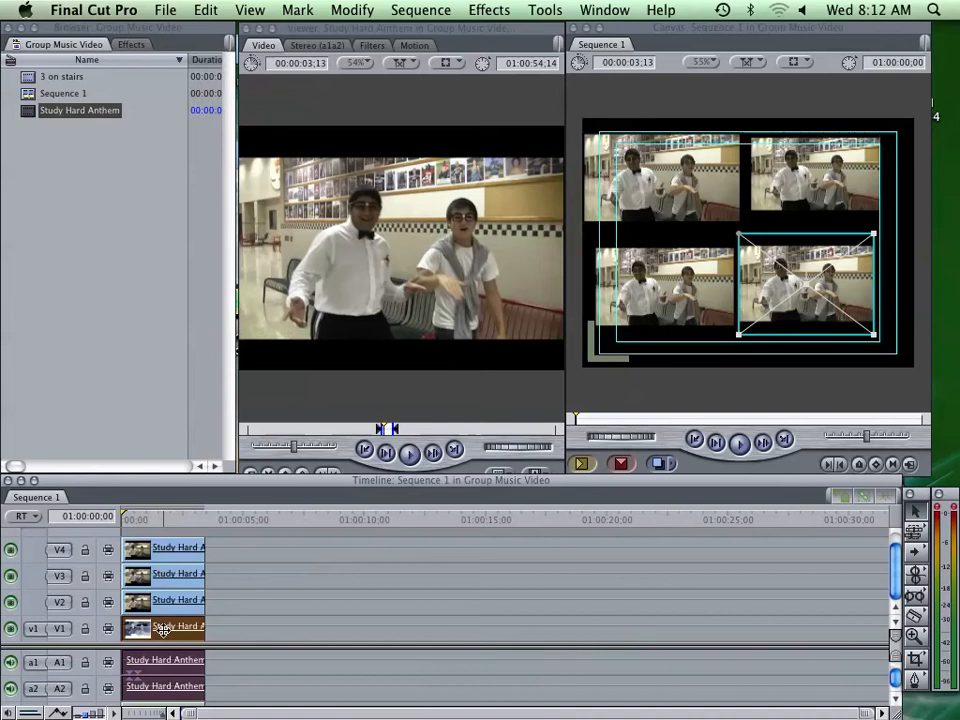
{"action": "mouse_move", "coordinate": [150, 628]}
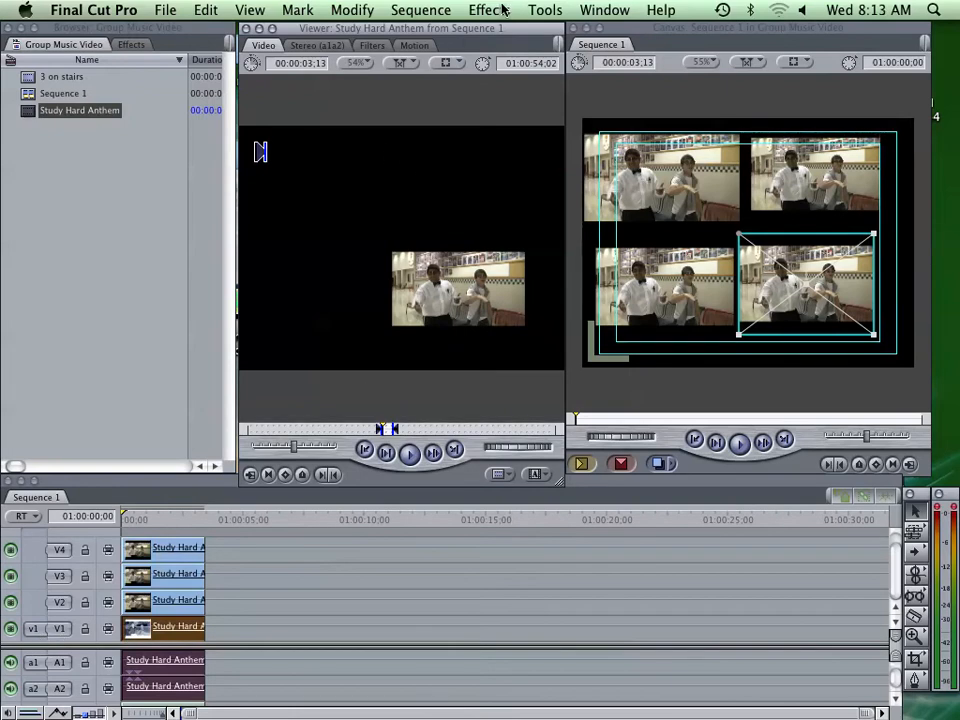
- Apply a Color Corrector 3-way to the bottom-right copy and push its Mids toward magenta
{"action": "left_click", "coordinate": [488, 10]}
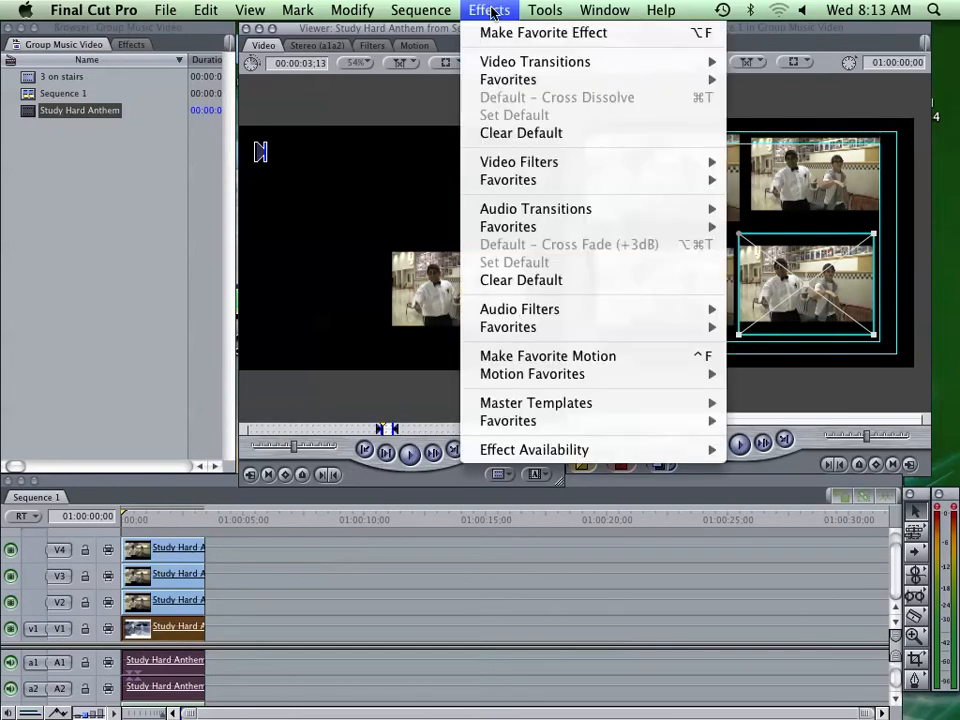
{"action": "mouse_move", "coordinate": [508, 180]}
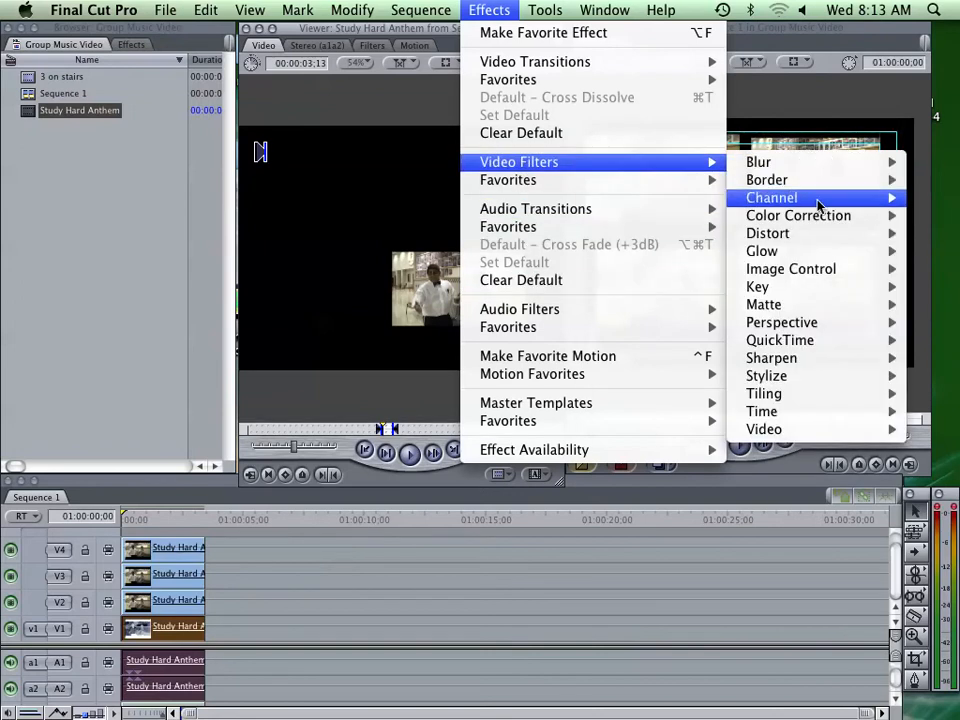
{"action": "mouse_move", "coordinate": [798, 216]}
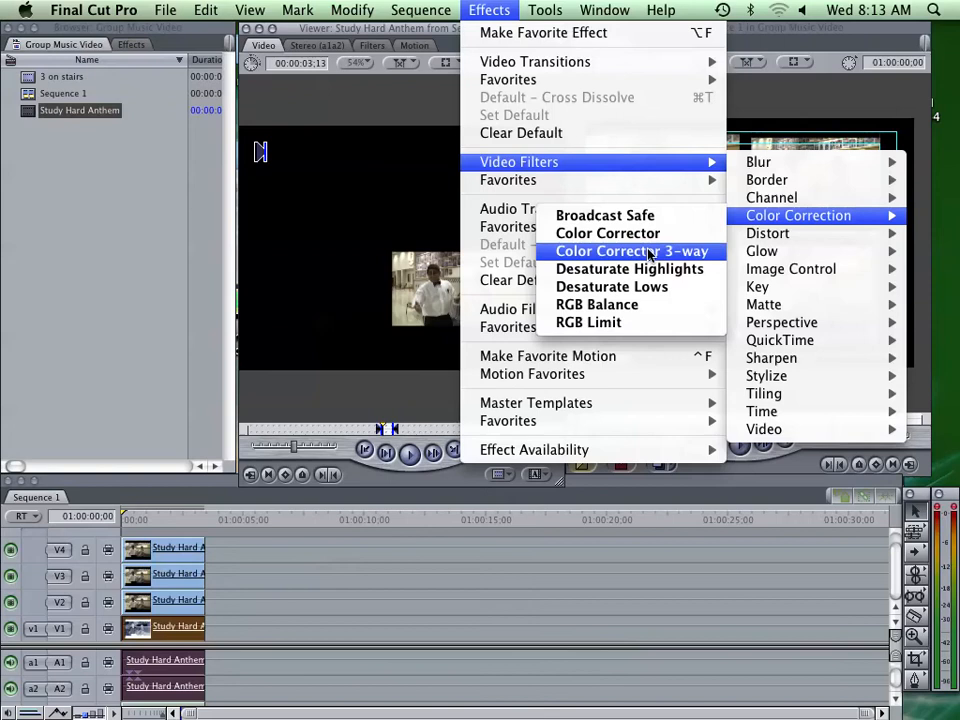
{"action": "left_click", "coordinate": [634, 252]}
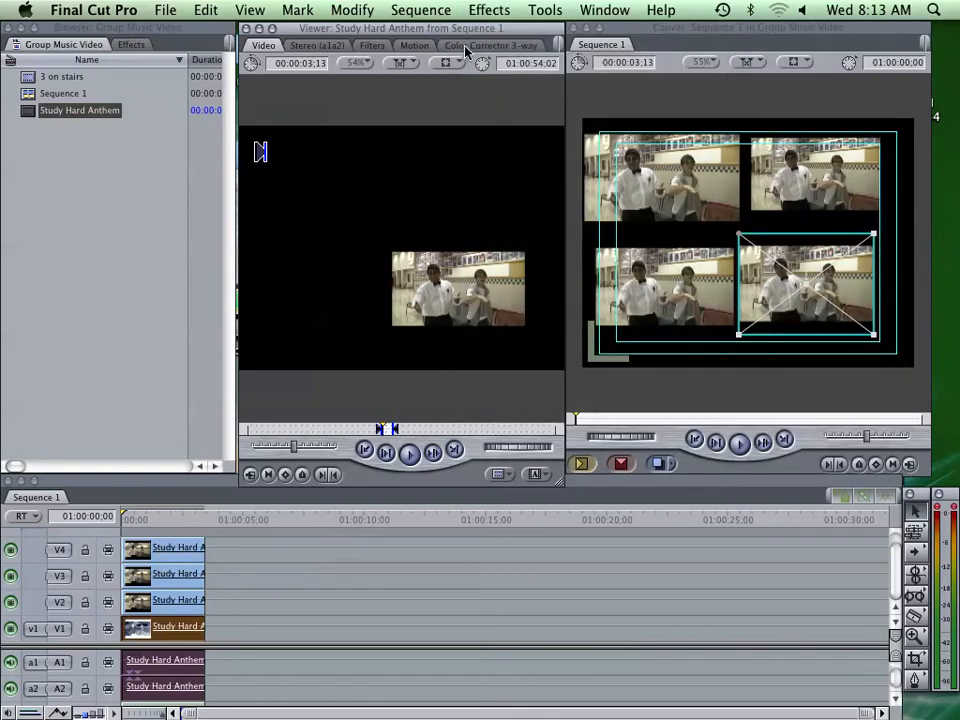
{"action": "left_click", "coordinate": [496, 44]}
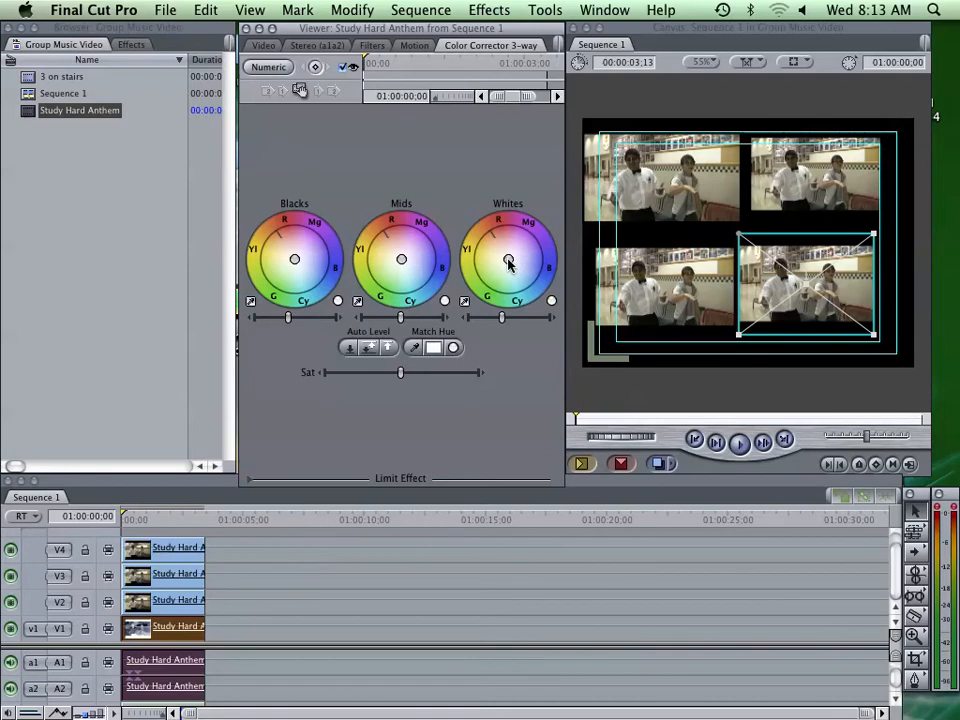
{"action": "left_click_drag", "start_coordinate": [508, 258], "coordinate": [508, 234]}
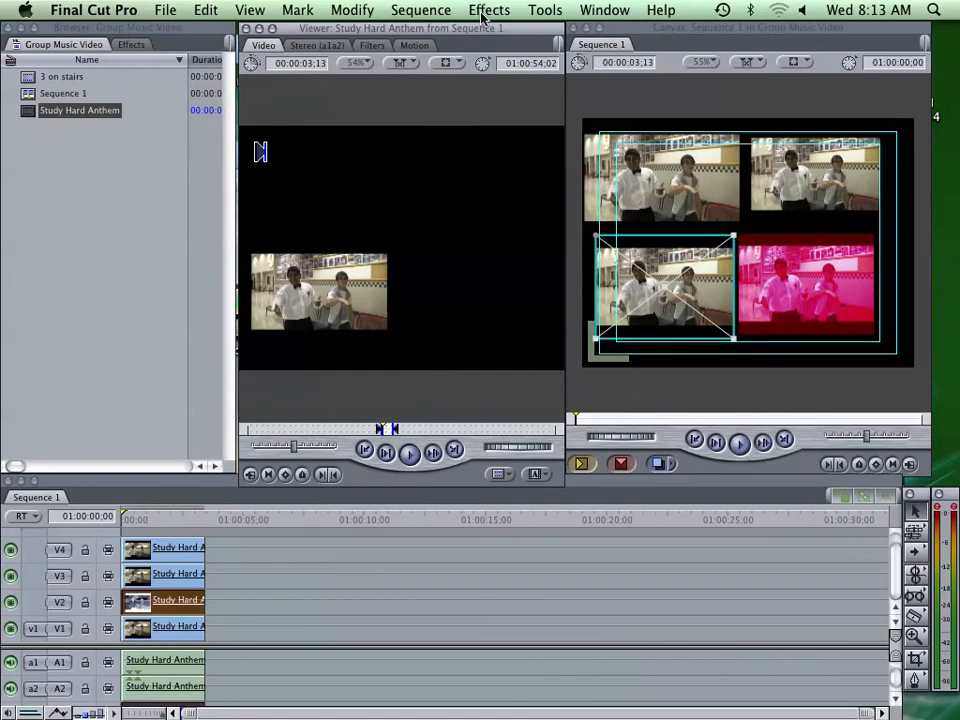
- Reapply the last Color Corrector 3-way to the bottom-left copy and push its Mids toward green
{"action": "left_click", "coordinate": [488, 10]}
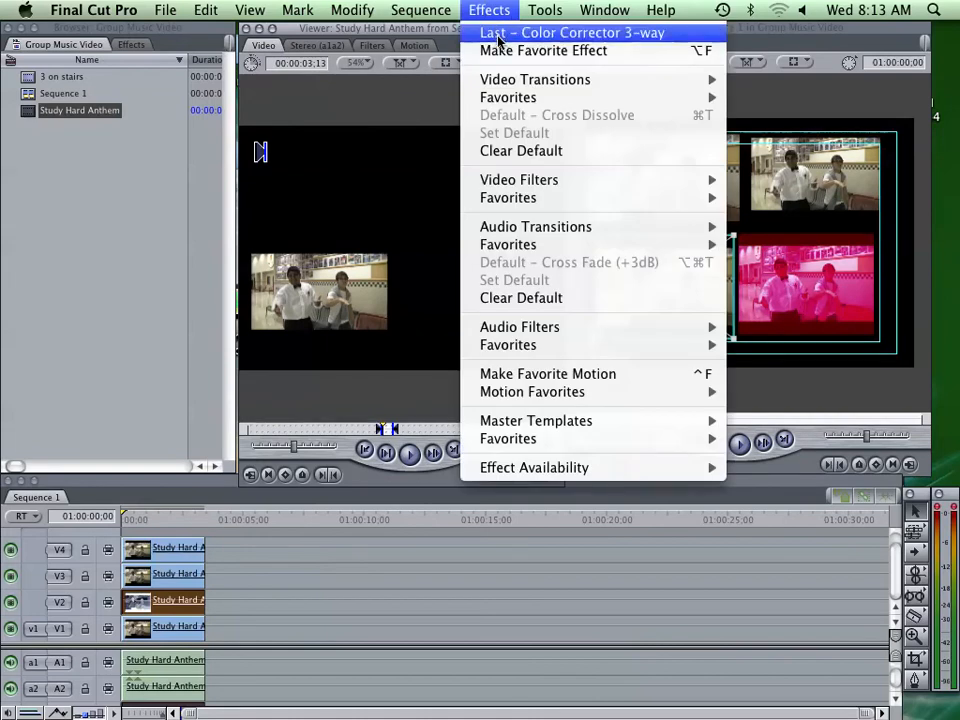
{"action": "mouse_move", "coordinate": [488, 38]}
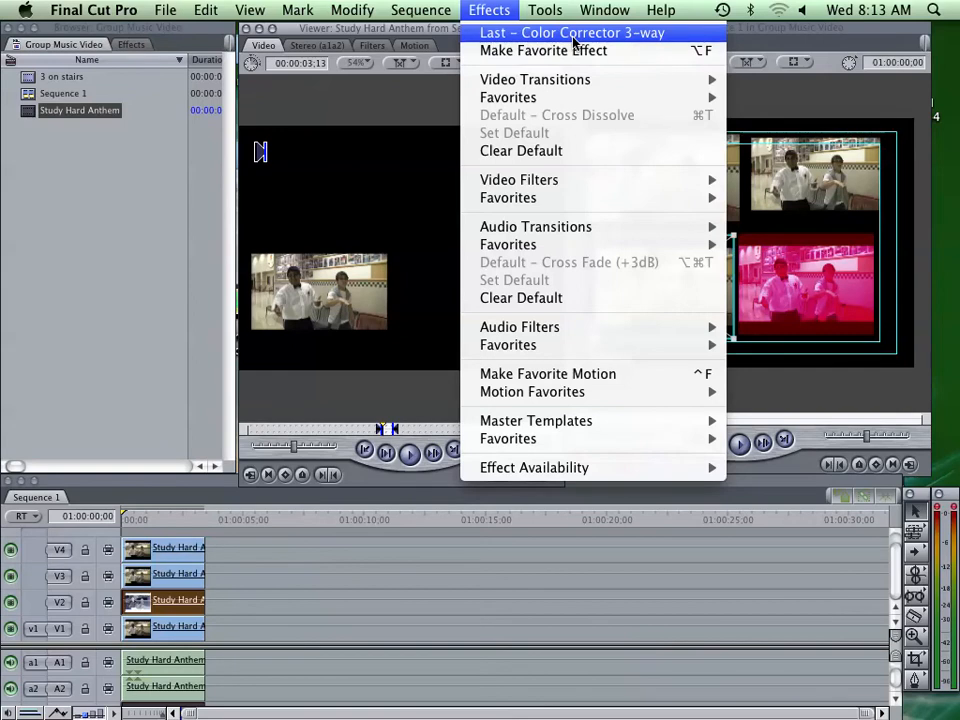
{"action": "left_click", "coordinate": [572, 32]}
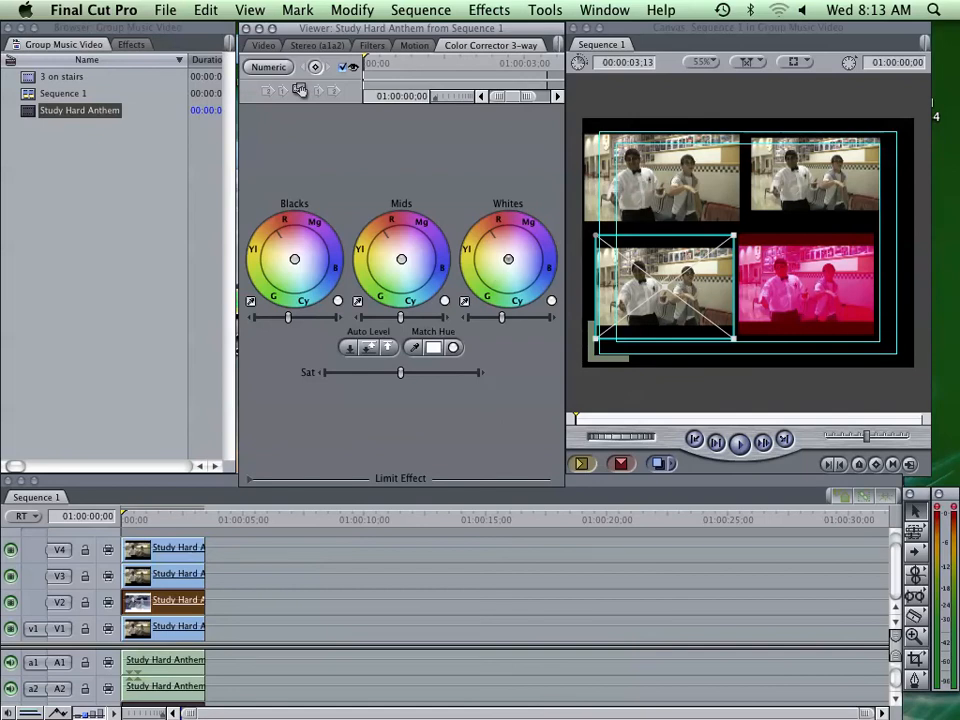
{"action": "left_click_drag", "start_coordinate": [508, 260], "coordinate": [494, 264]}
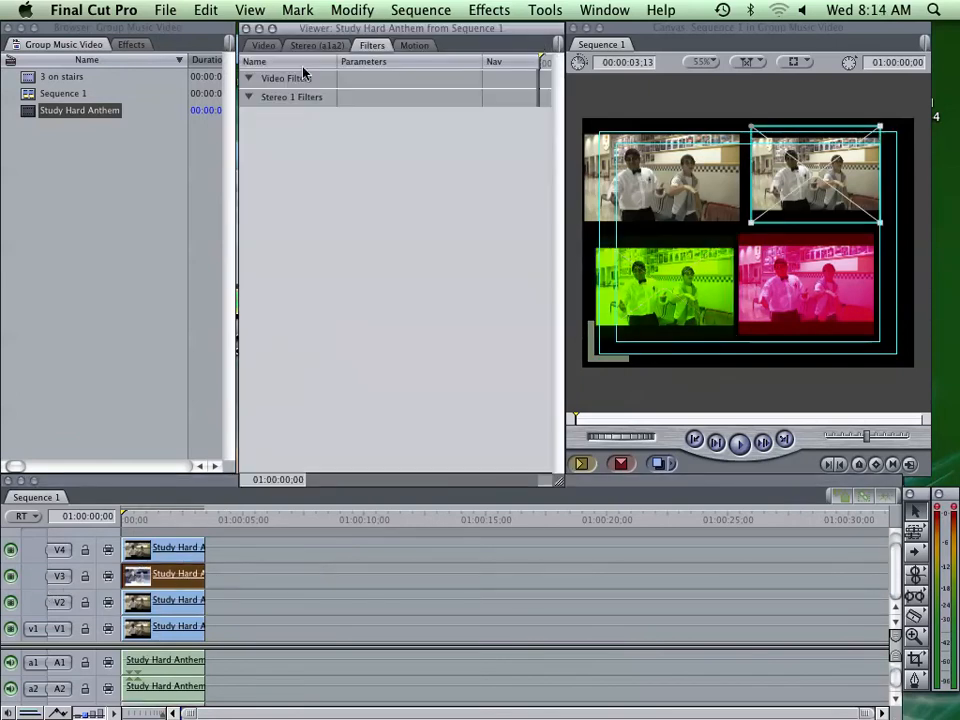
- Apply the last Color Corrector 3-way to the top-right copy and push its Mids toward blue
{"action": "left_click", "coordinate": [264, 44]}
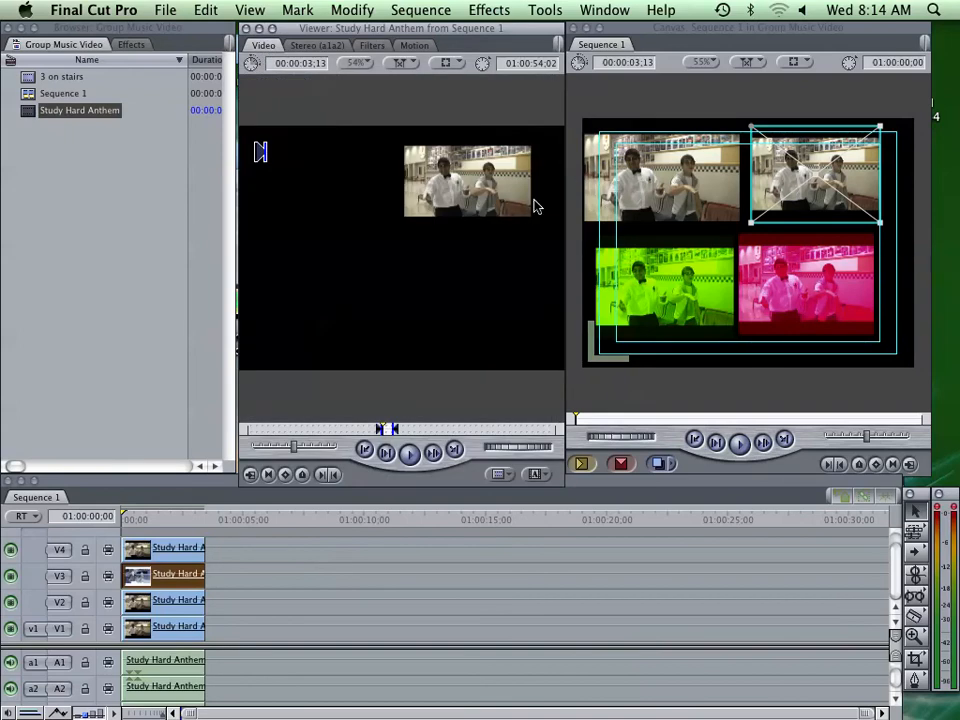
{"action": "mouse_move", "coordinate": [840, 180]}
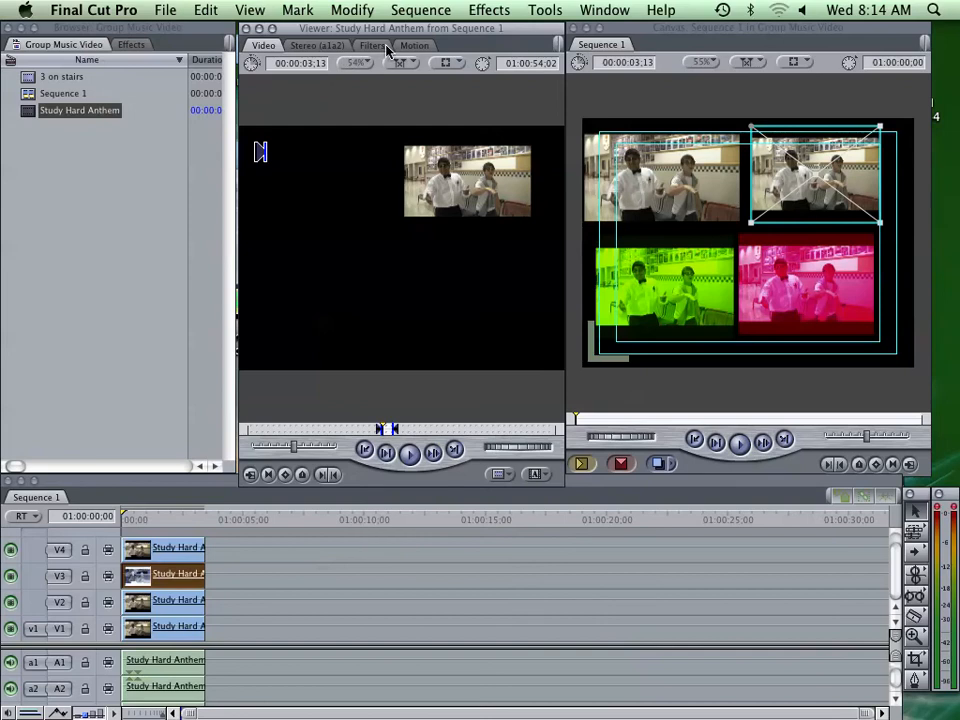
{"action": "left_click", "coordinate": [488, 10]}
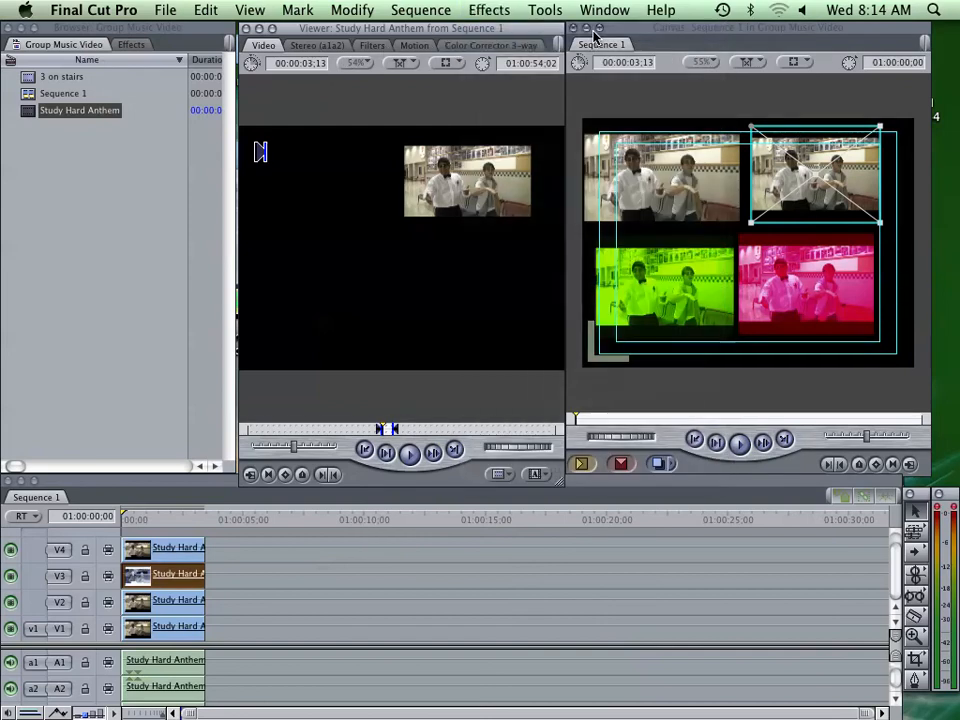
{"action": "left_click", "coordinate": [488, 44]}
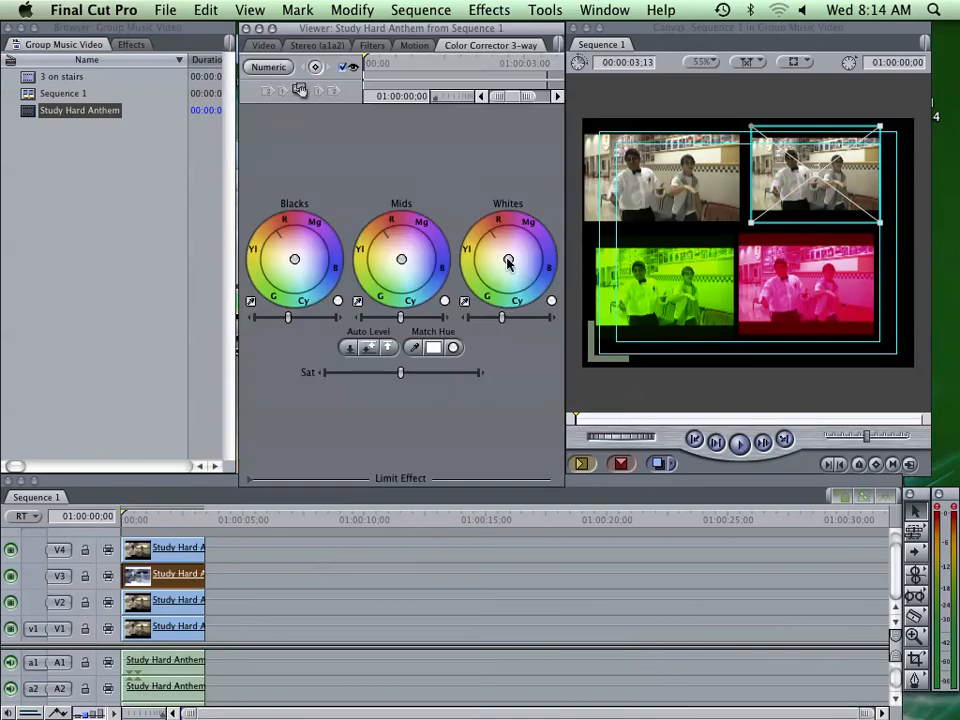
{"action": "left_click_drag", "start_coordinate": [506, 262], "coordinate": [522, 260]}
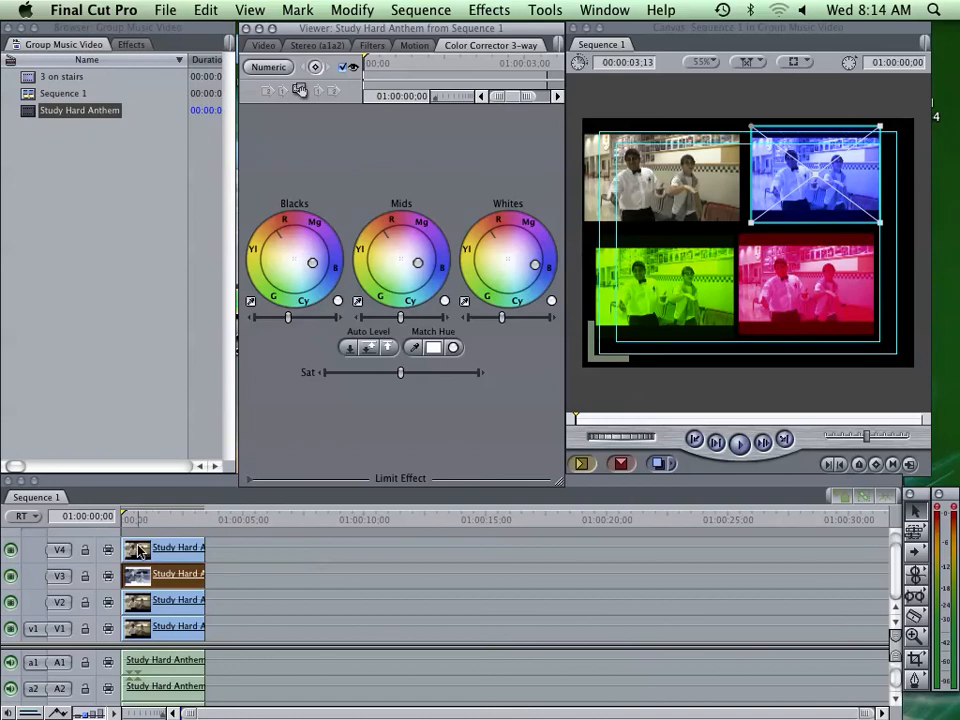
- Apply the last Color Corrector 3-way to the top-left copy and show its controls, untinted
{"action": "left_click", "coordinate": [372, 44]}
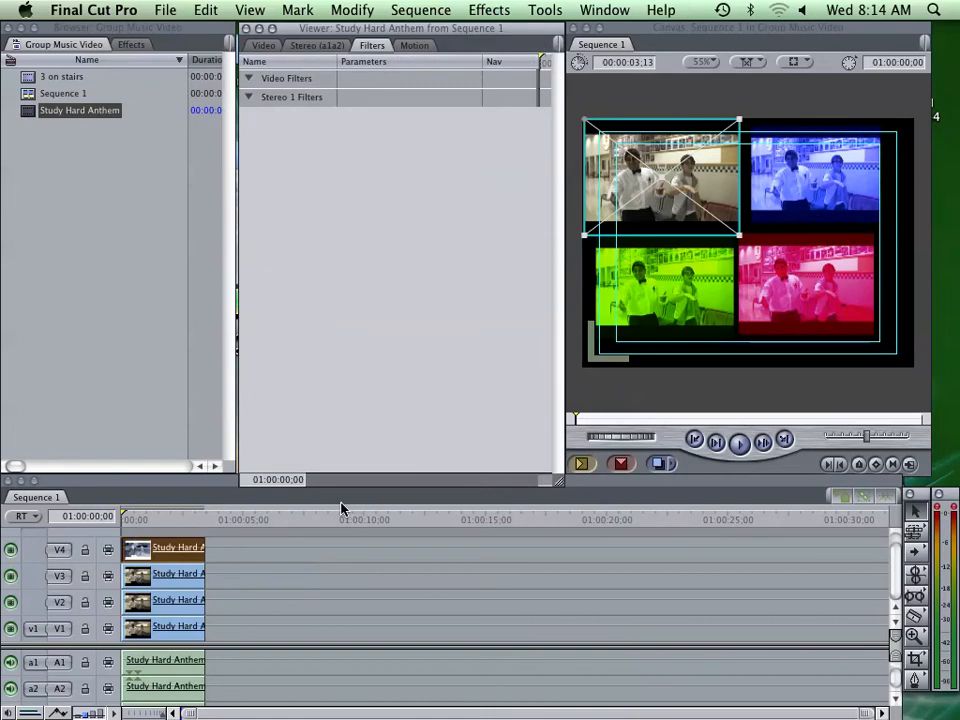
{"action": "left_click", "coordinate": [488, 8]}
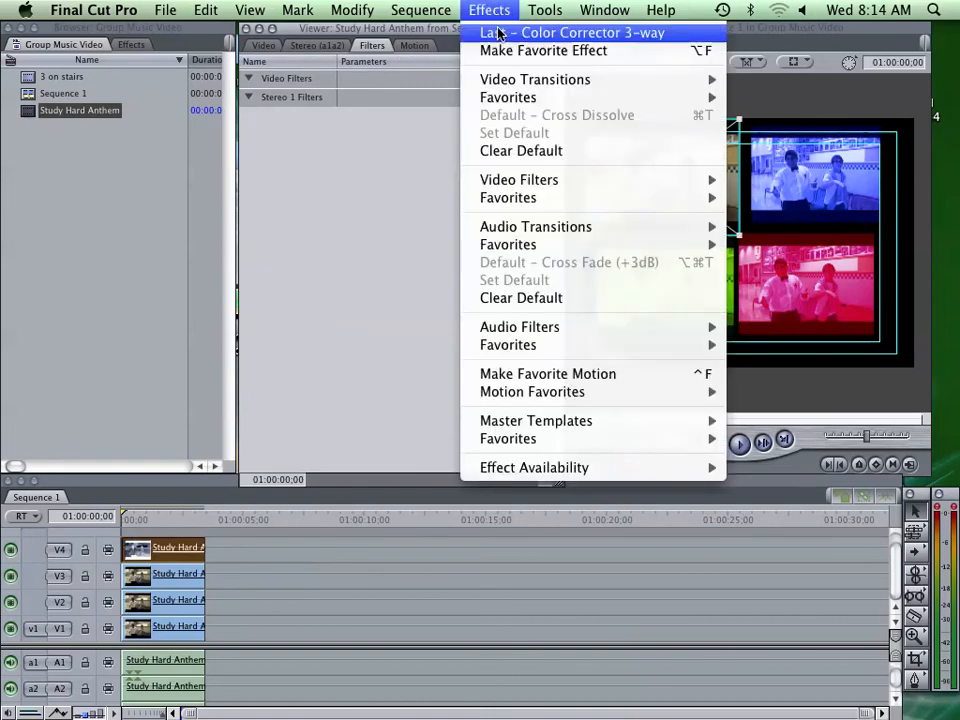
{"action": "left_click", "coordinate": [584, 32]}
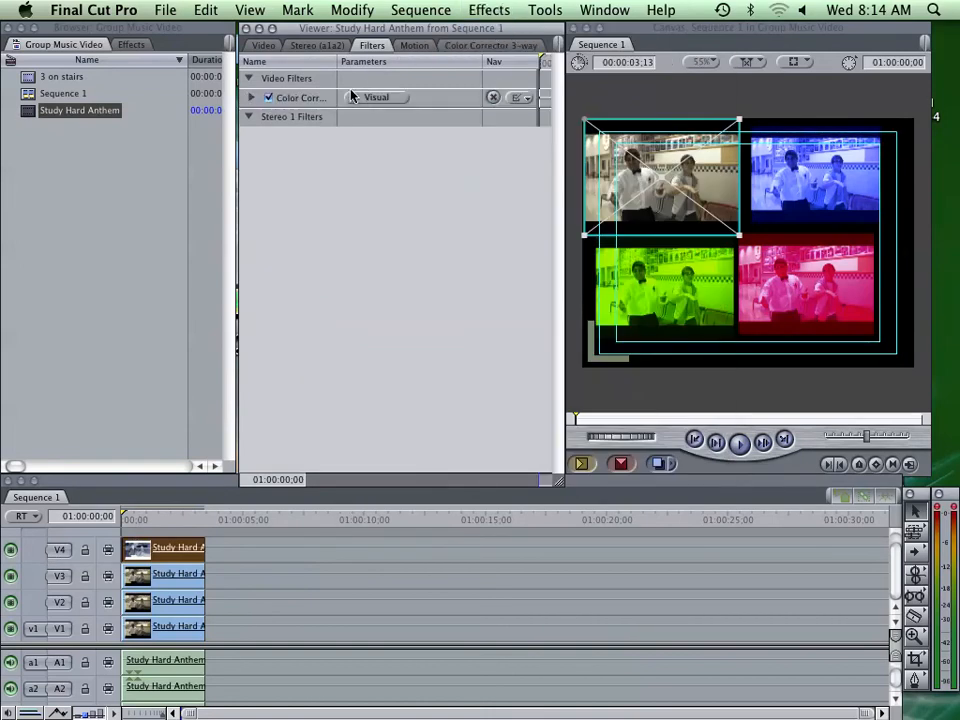
{"action": "left_click", "coordinate": [488, 44]}
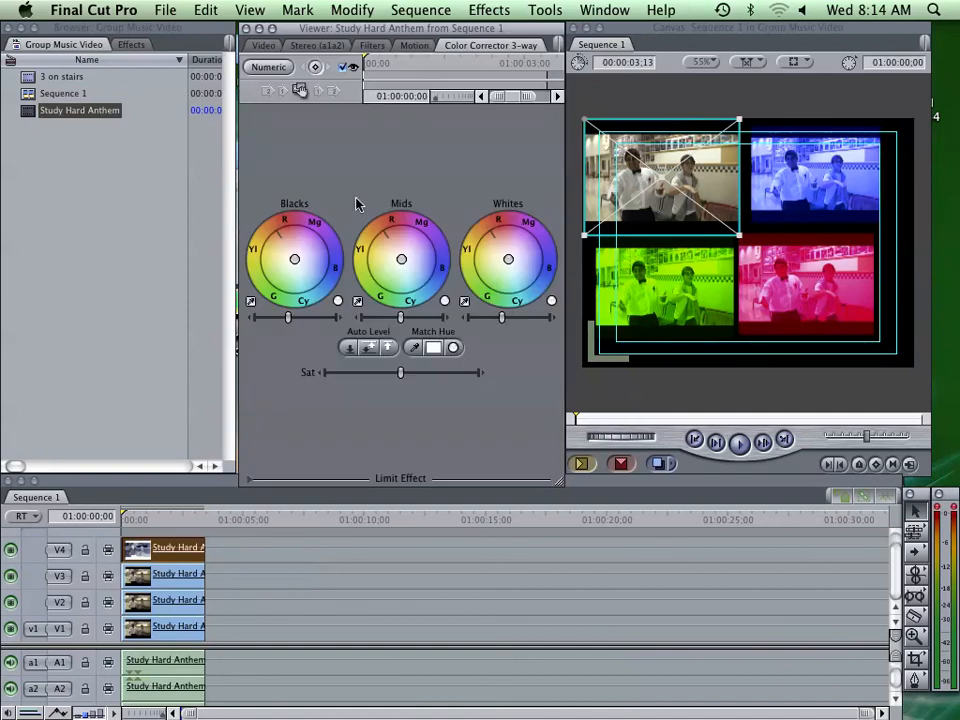